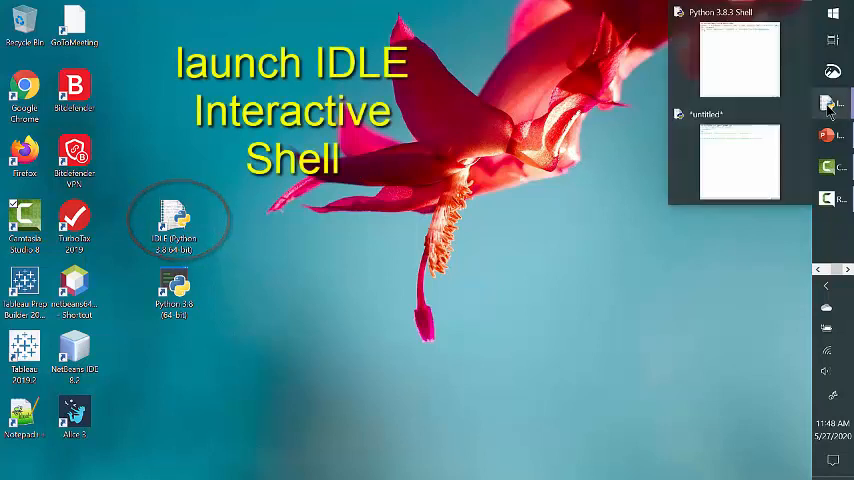
Step: Launch IDLE (Python 3.8 64-bit) from the taskbar icon's jump list
right_click(831, 103)
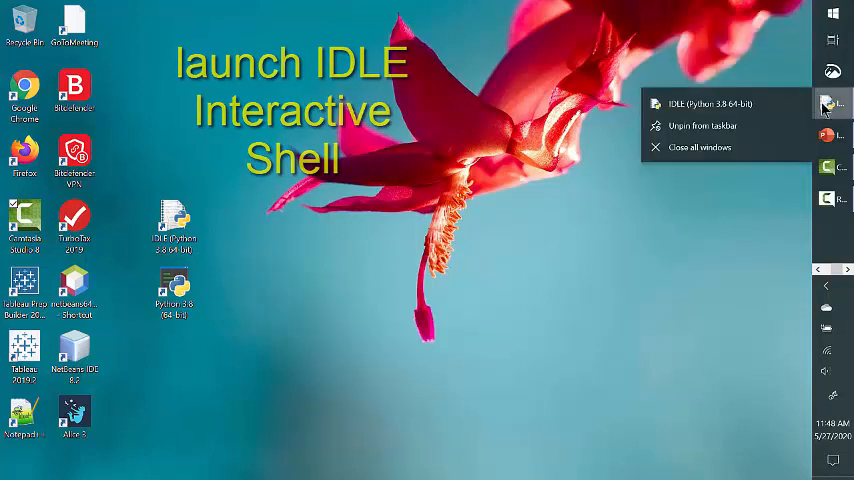
left_click(690, 103)
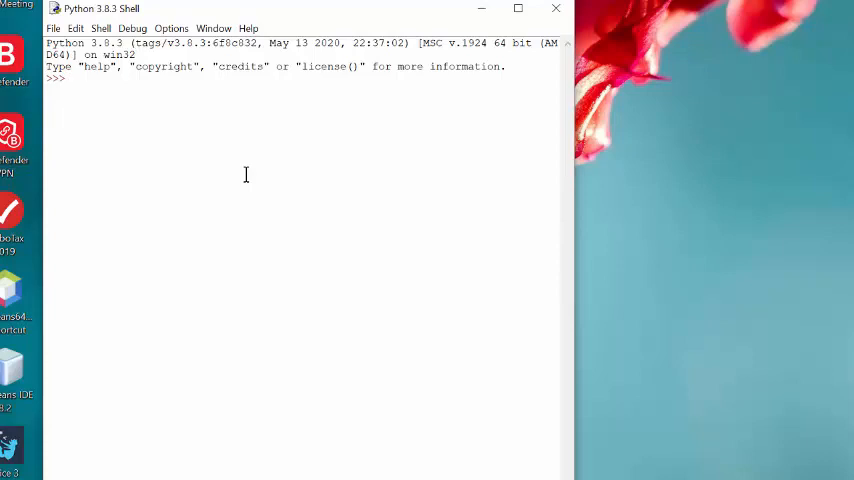
mouse_move(271, 155)
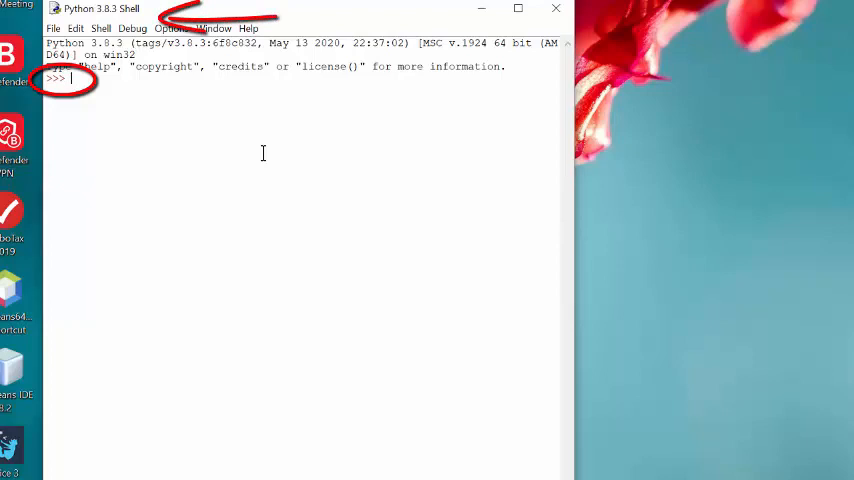
Step: Evaluate 4+3 in the shell to get 7, then echo the string 'hello there'
type("4+3")
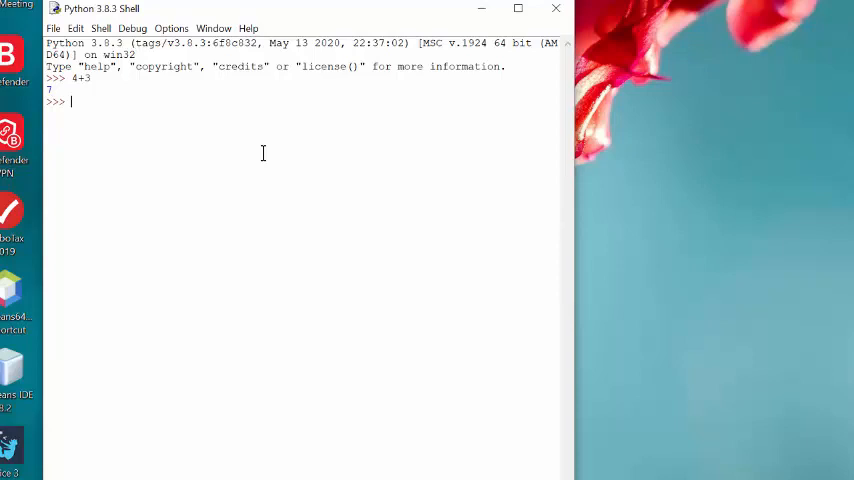
type("'hello")
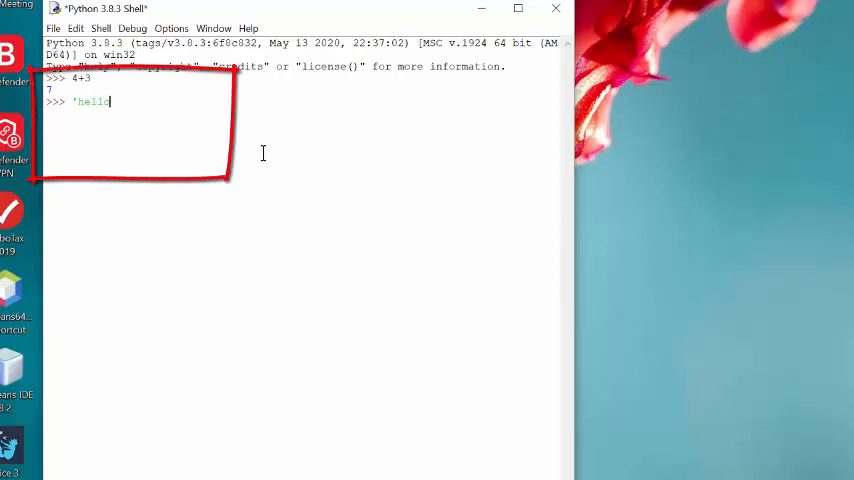
type("there")
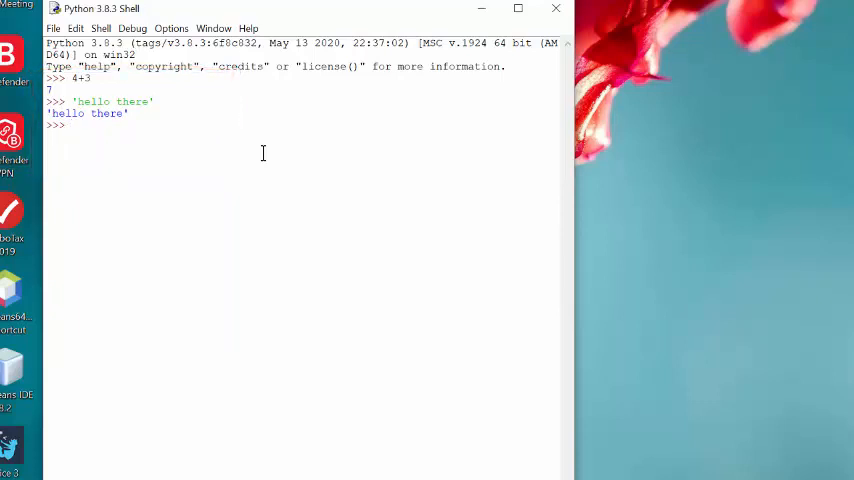
Step: Run print('hello world') in the shell to print hello world
type("print")
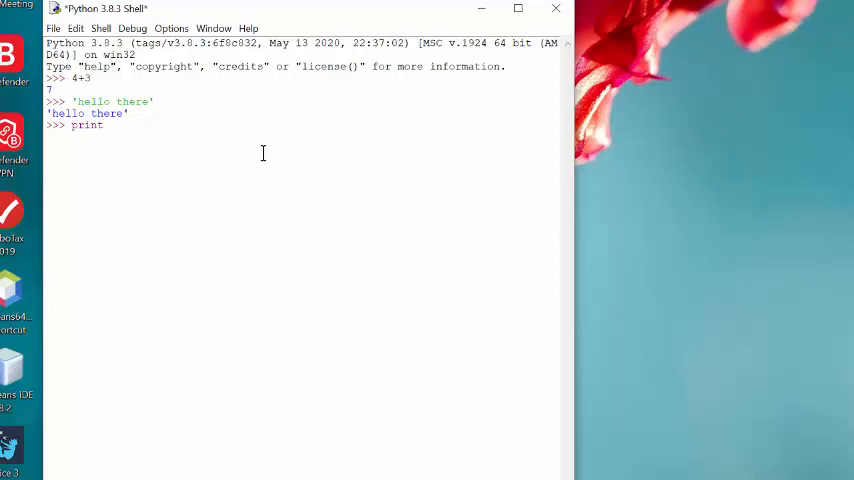
type("(")
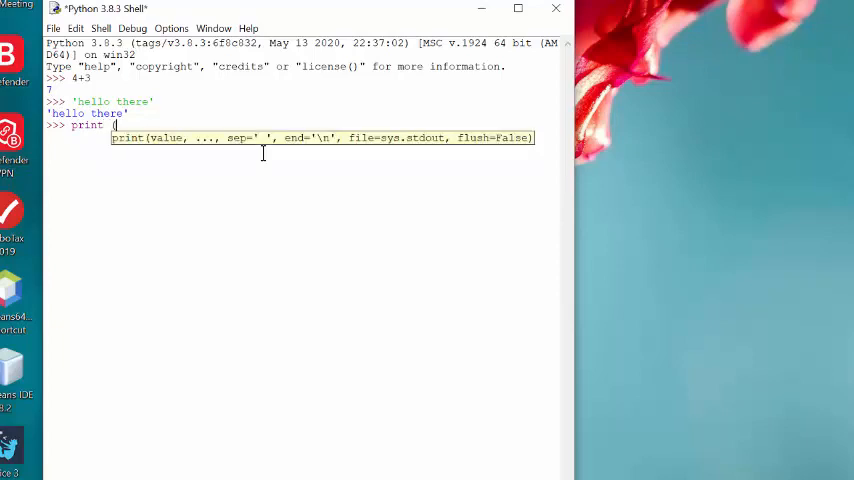
type("('")
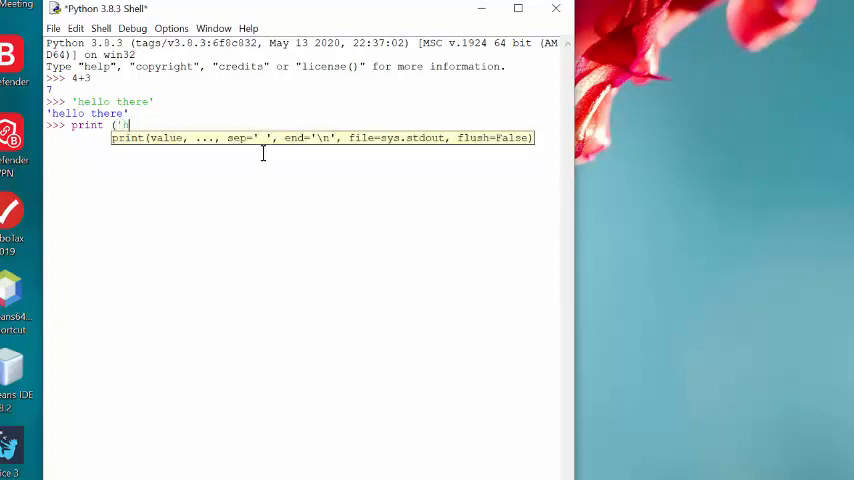
type("hello")
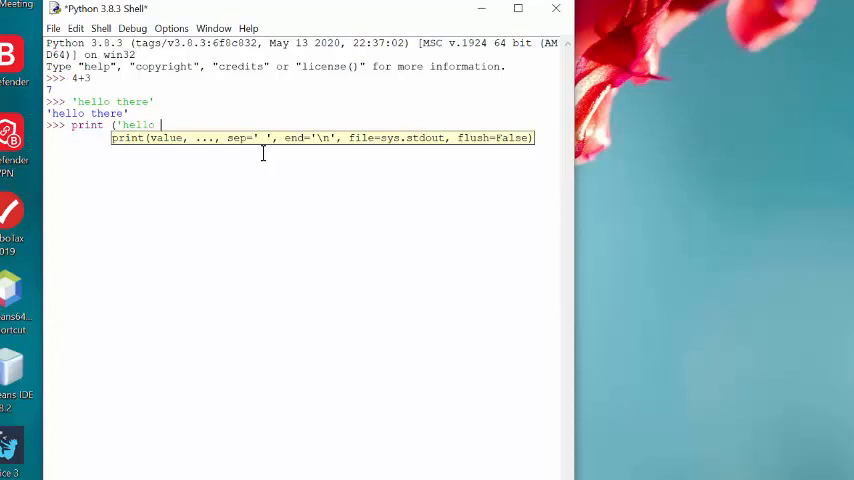
type("world')")
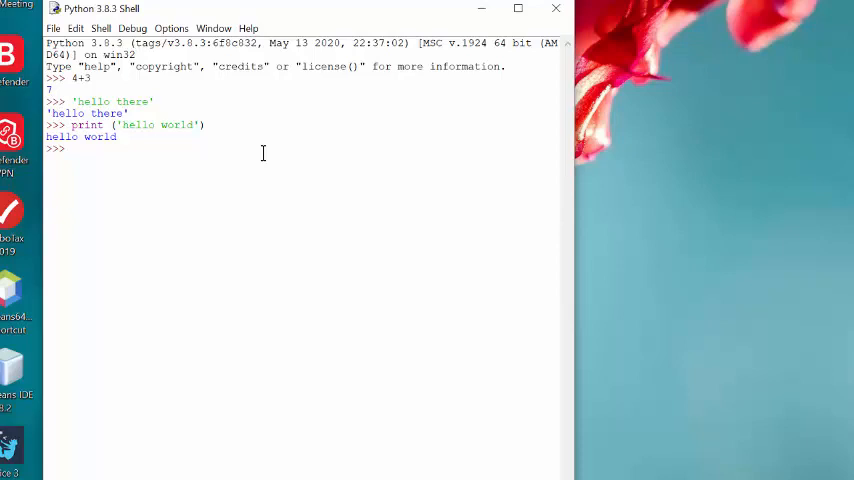
Step: Run print(4+3) in the shell to print 7
type("p")
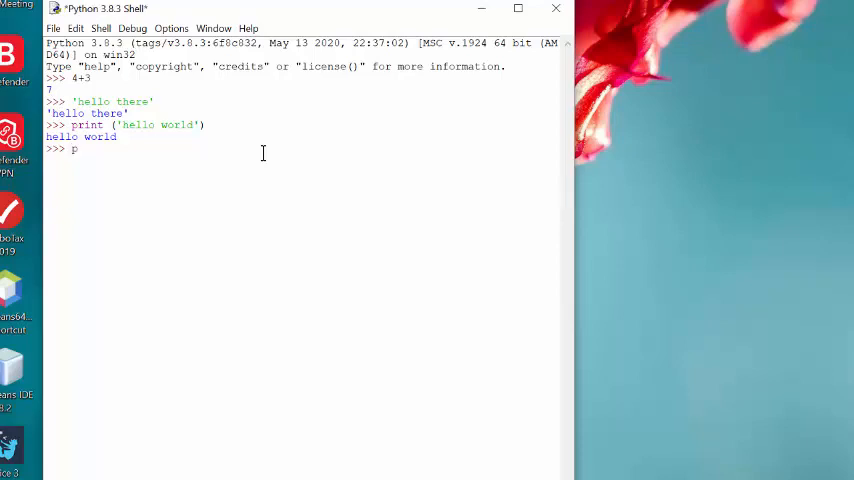
type("rint(")
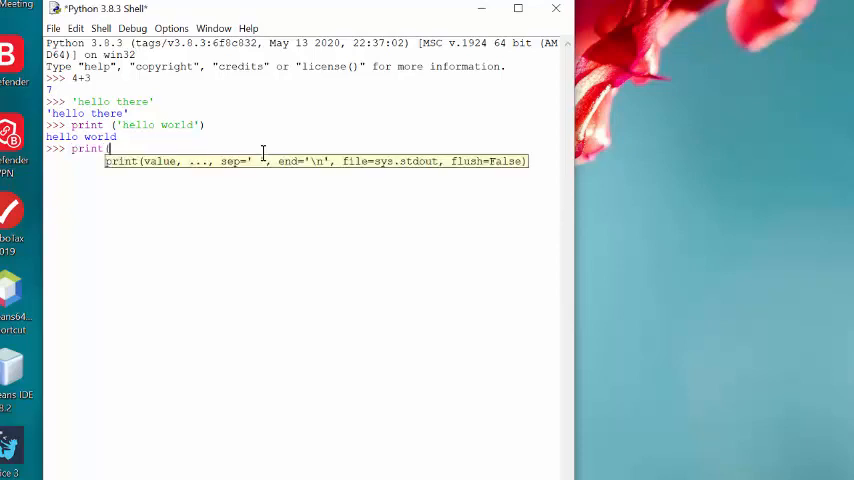
type("4+3")
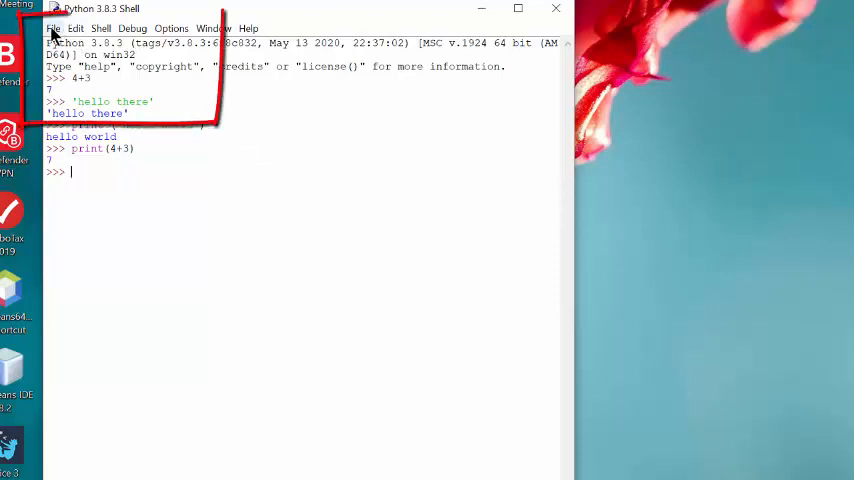
Step: Create a new blank untitled script with File > New File
left_click(53, 28)
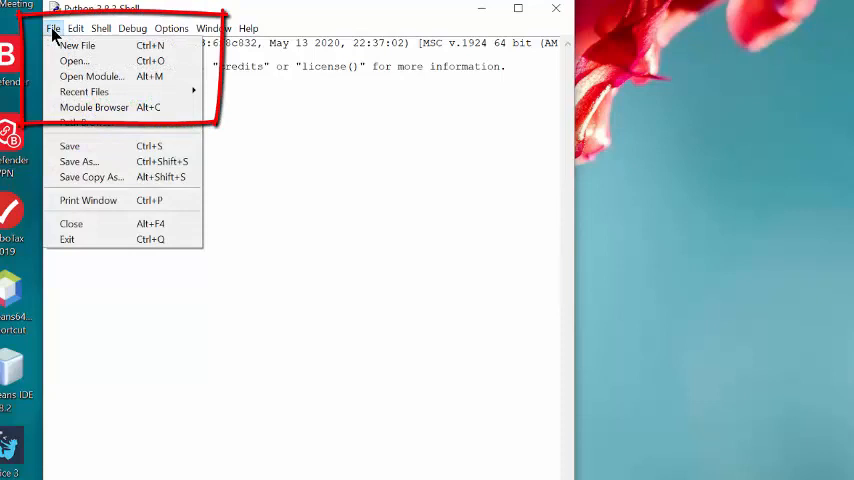
mouse_move(77, 46)
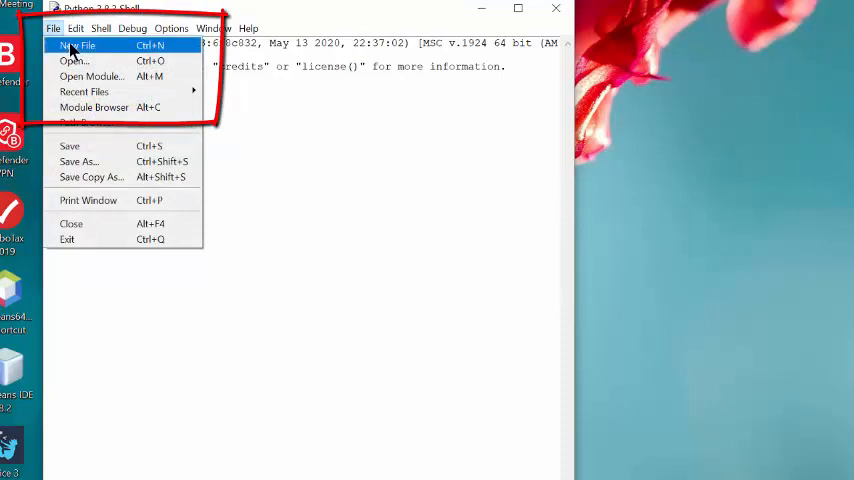
left_click(78, 45)
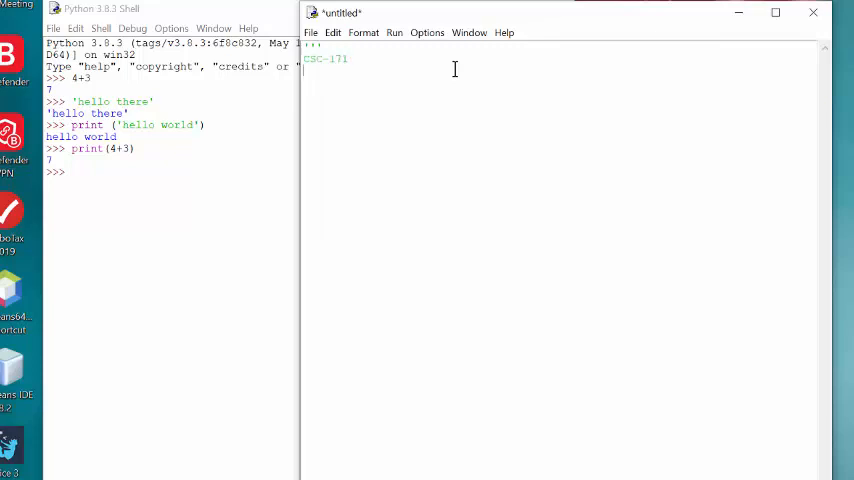
Step: Add header lines: programmer a. wright, date 5/2, and 'My program: Hello World'
type("programmer:")
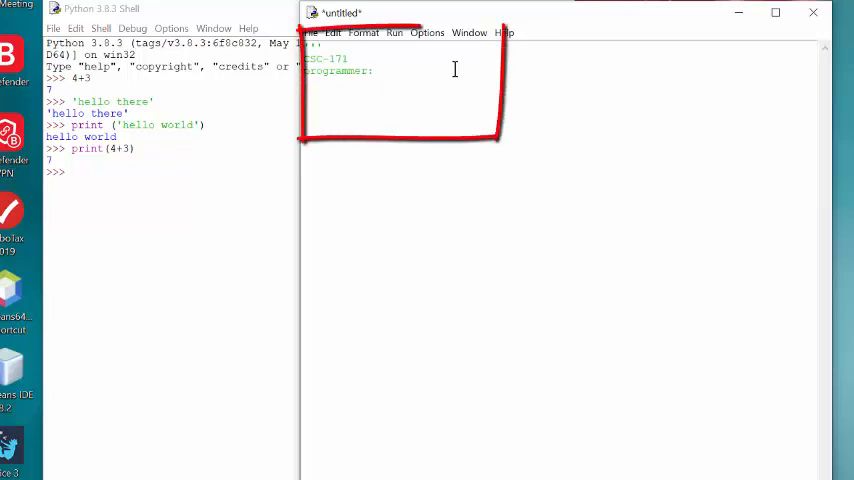
type("a. wright")
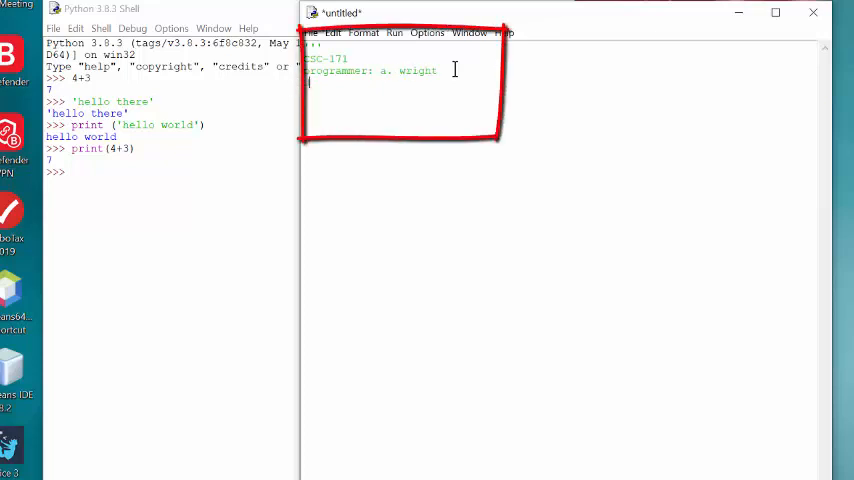
type("date:")
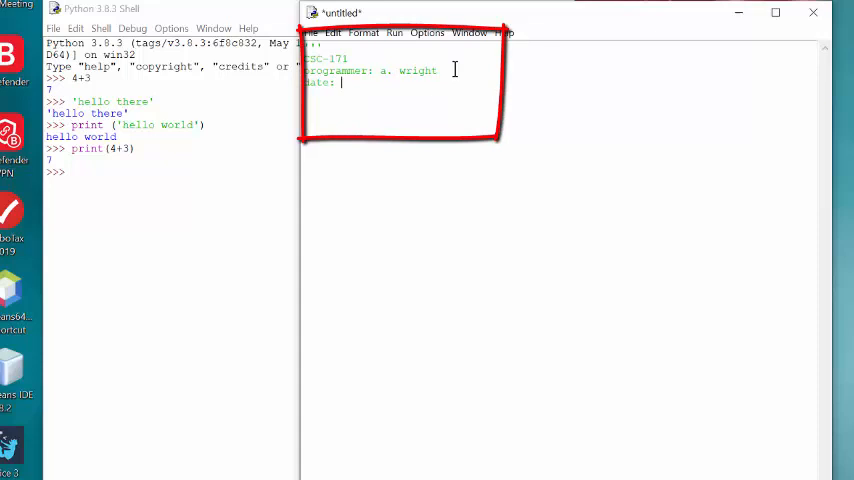
type("5/28/2020")
type("Description:")
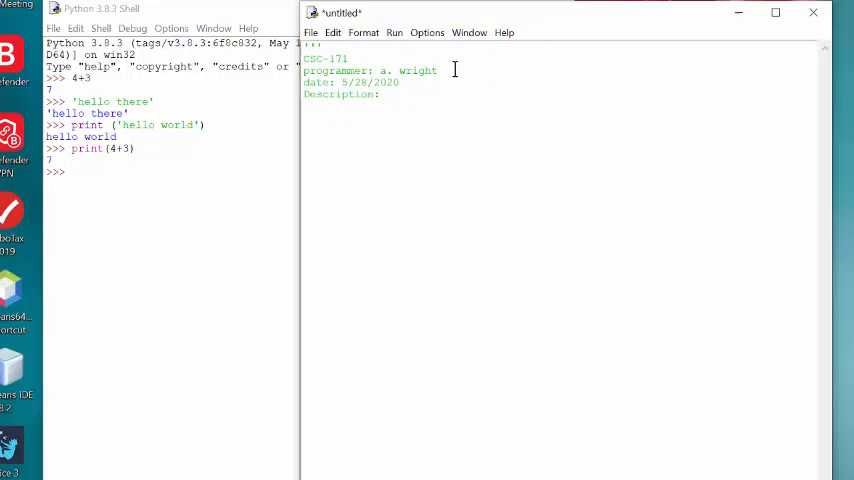
type("My first")
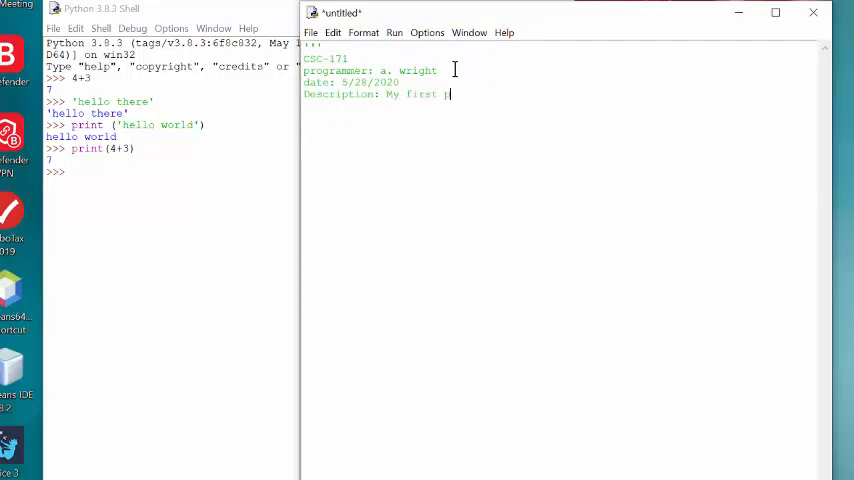
type("program:")
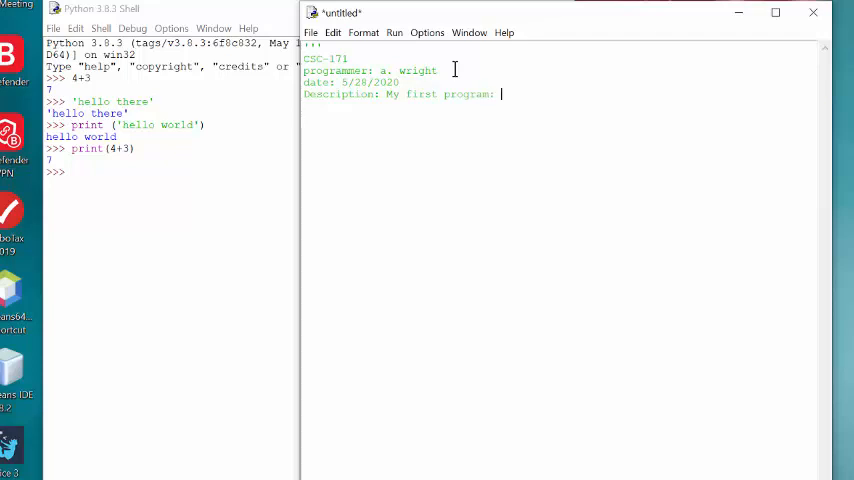
type("Hello W")
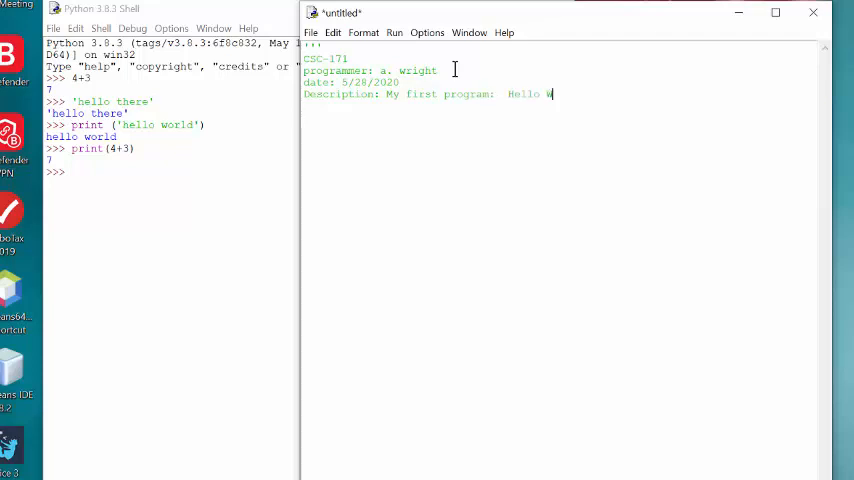
type("orld")
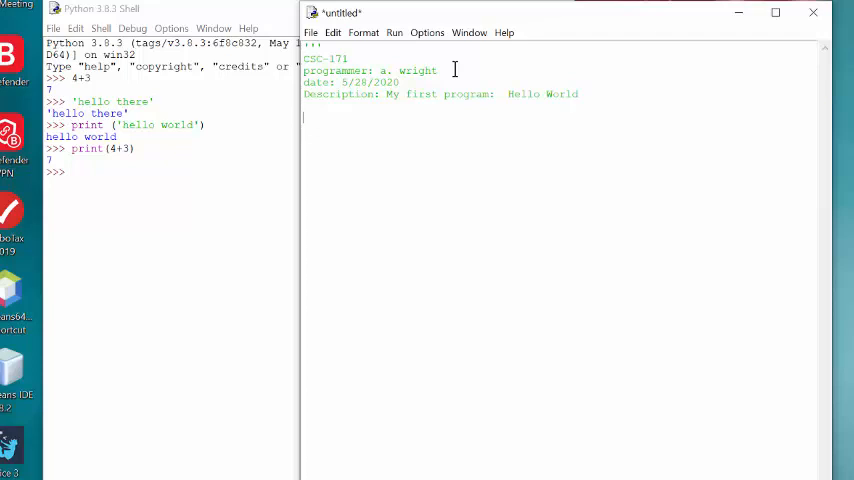
Step: Add a print('Hello World') line below the header comment
type("print('")
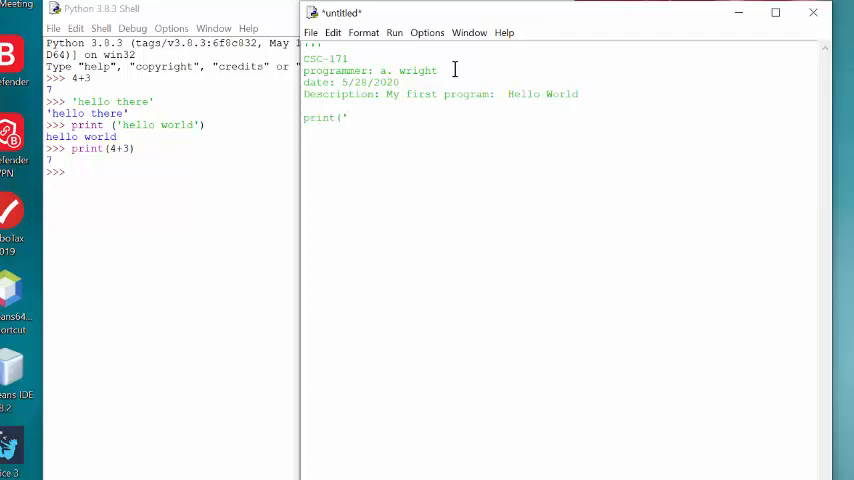
type("Hello")
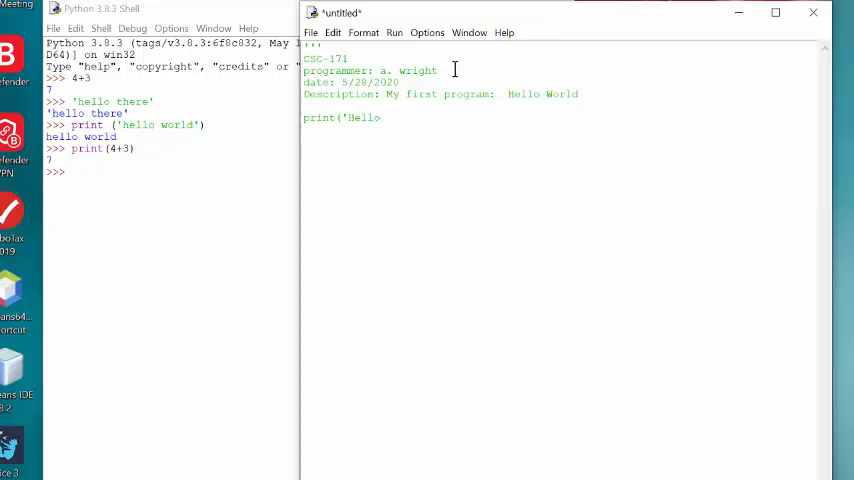
type("World")
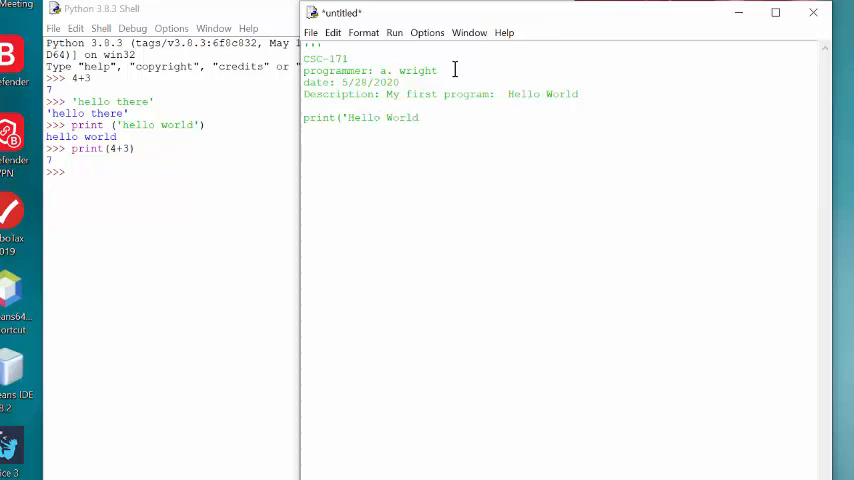
type("'")
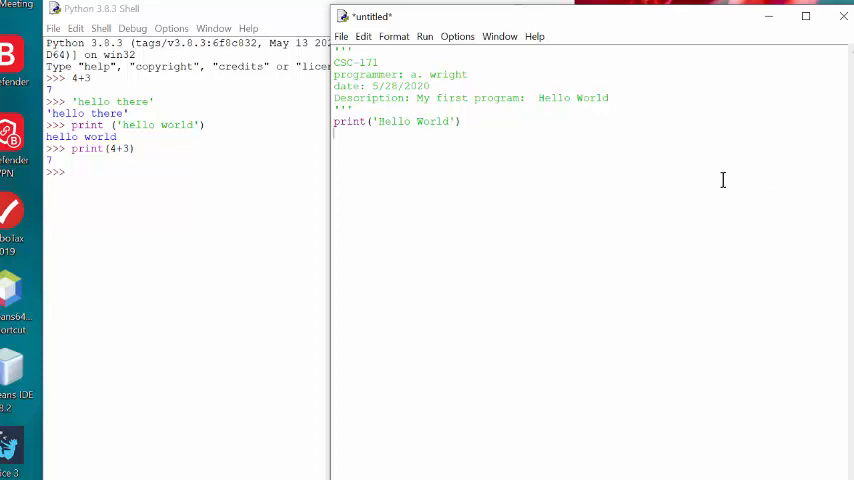
Step: Run the module, accepting the save prompt and saving the script as HelloWorld in Python38
left_click(424, 37)
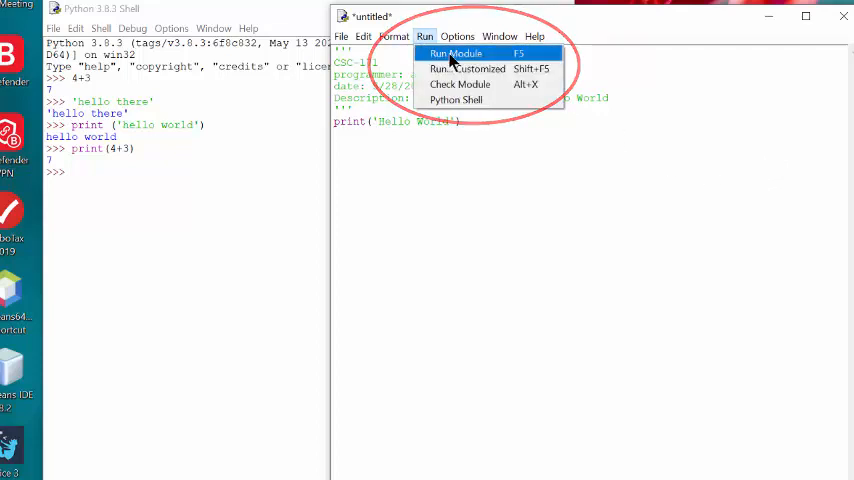
left_click(456, 53)
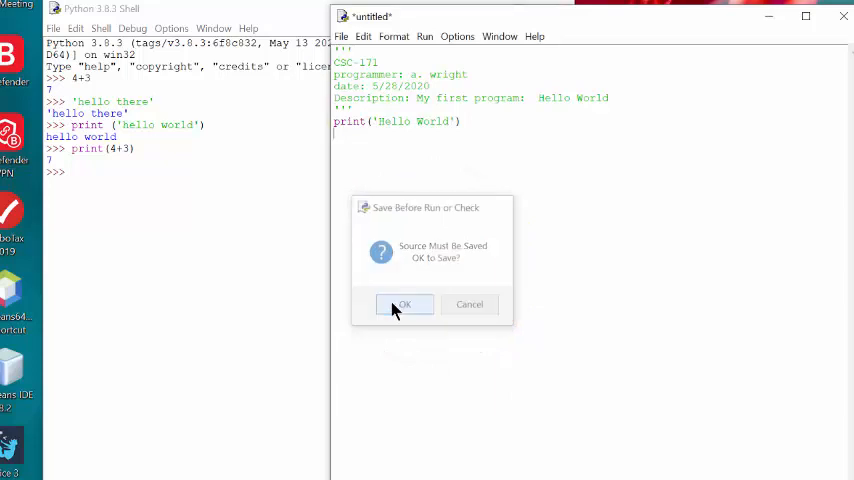
left_click(404, 304)
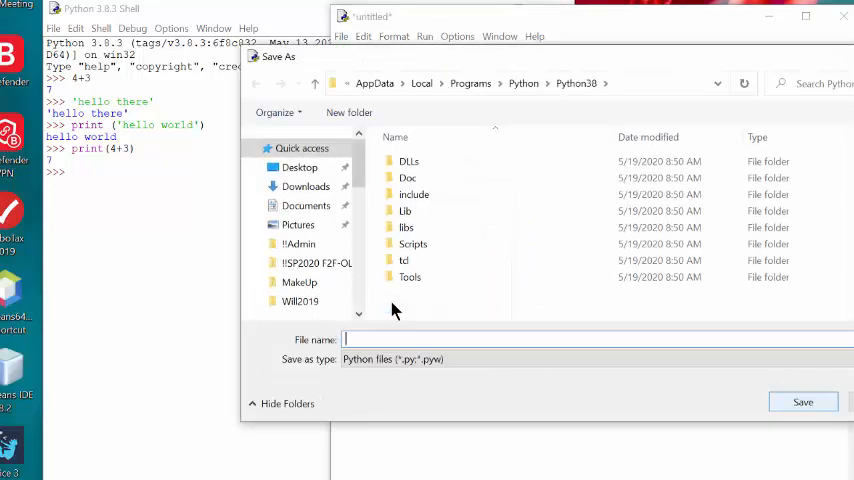
type("Hello")
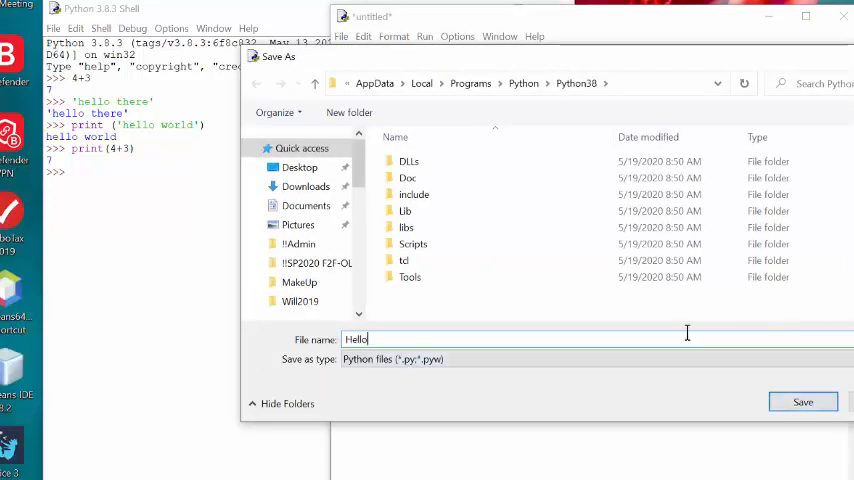
type("World")
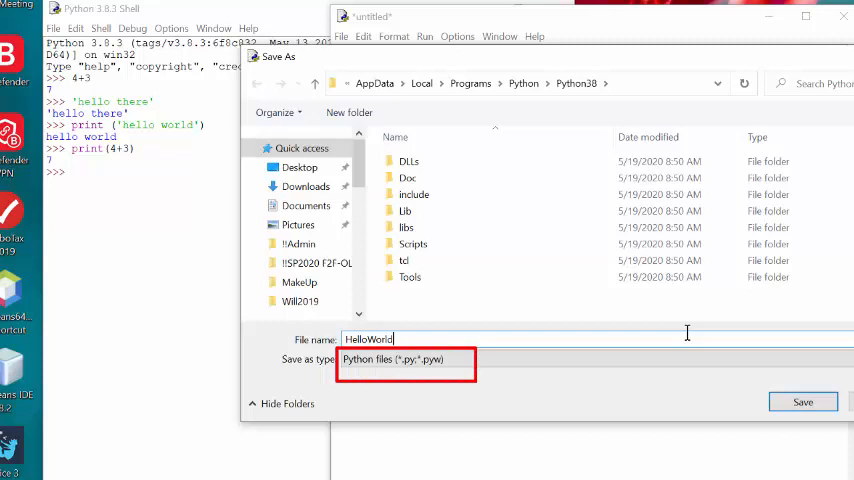
left_click(801, 401)
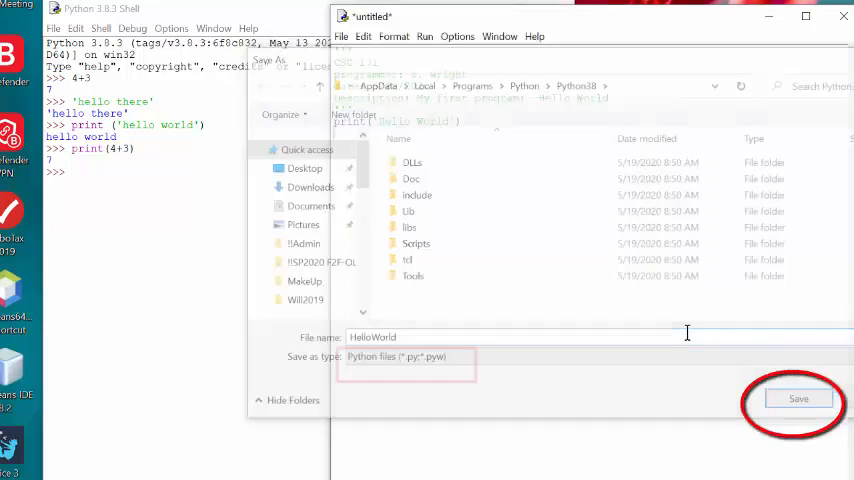
left_click(798, 398)
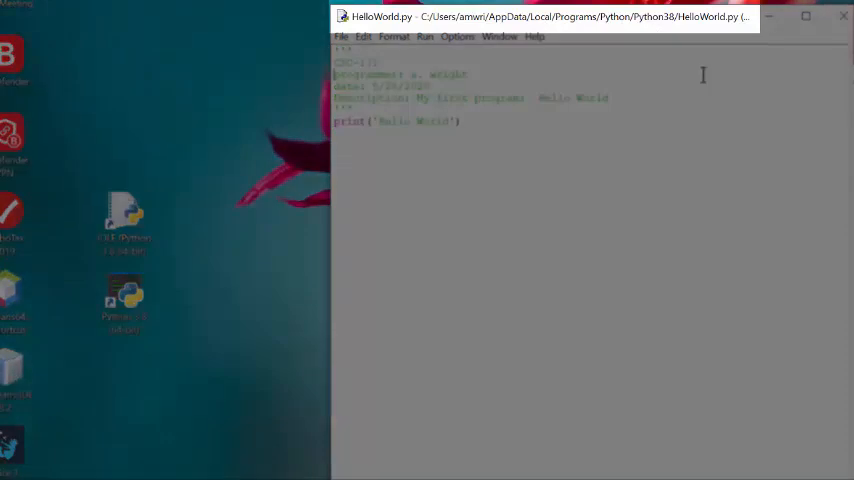
mouse_move(716, 90)
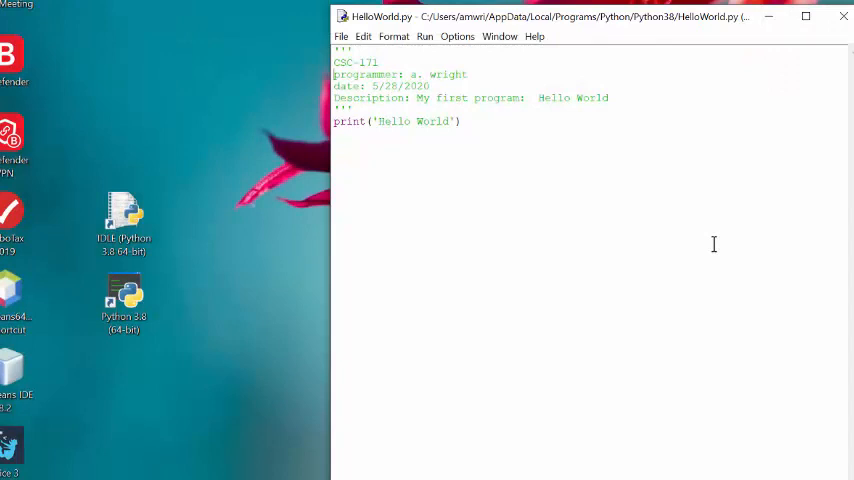
Step: Place the cursor below the print line in the HelloWorld.py editor
left_click(462, 121)
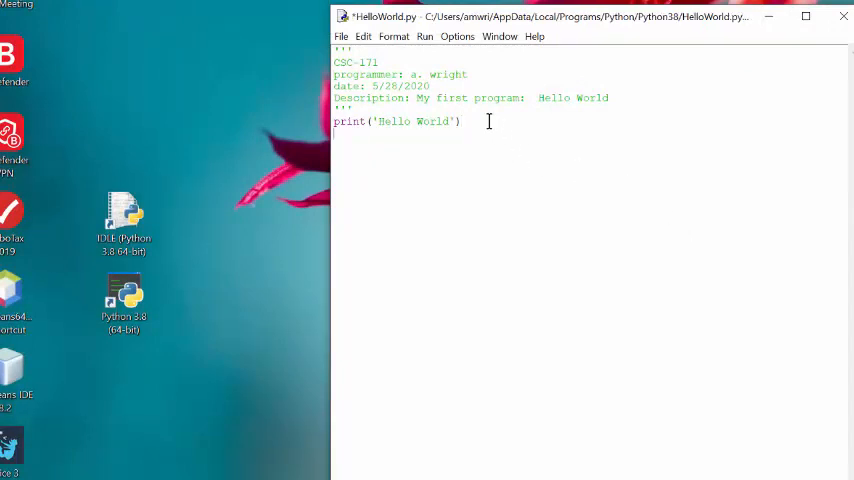
Step: Add a 4+3 line, then run the module and accept saving the changes
type("4+3")
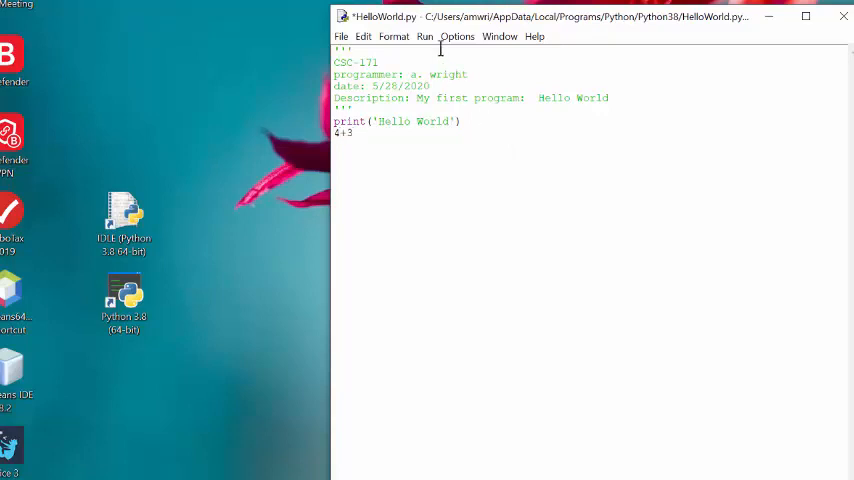
left_click(425, 37)
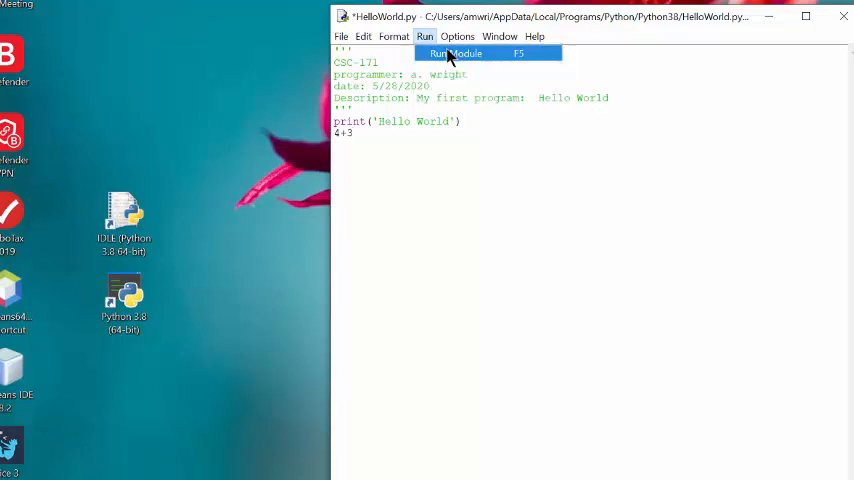
left_click(457, 53)
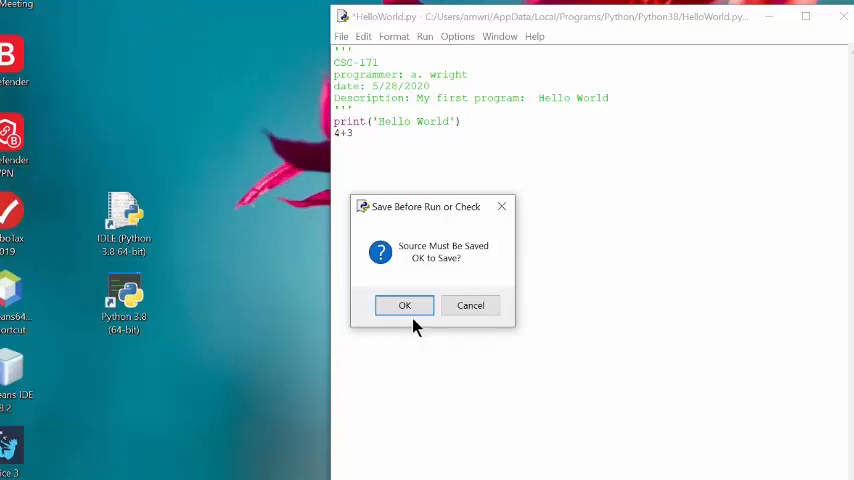
left_click(404, 305)
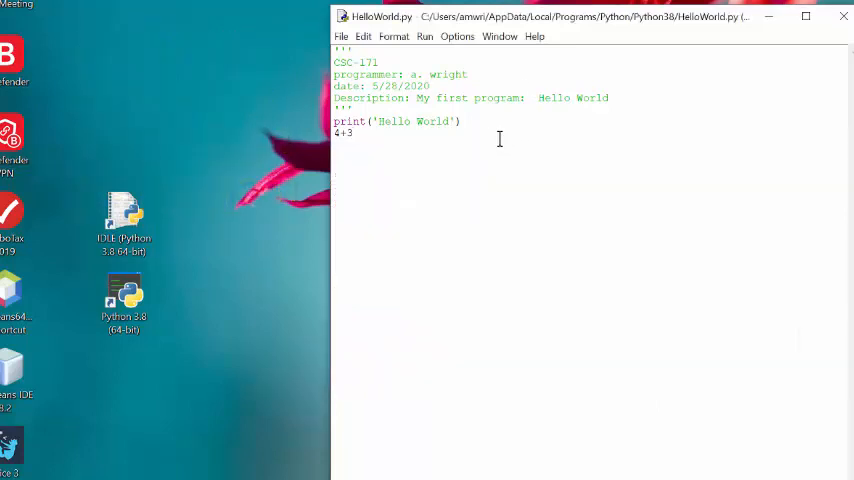
Step: Wrap the line as print( 4+3), then save and run so the shell shows Hello World and 7
type("print(")
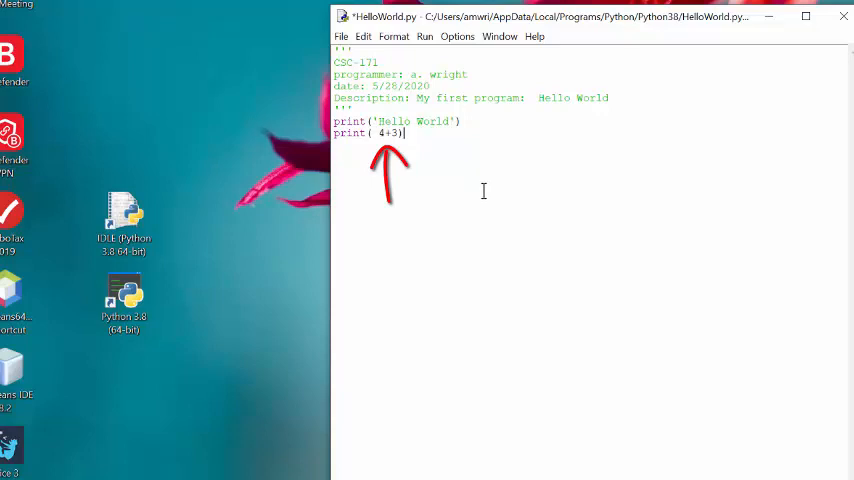
left_click(424, 37)
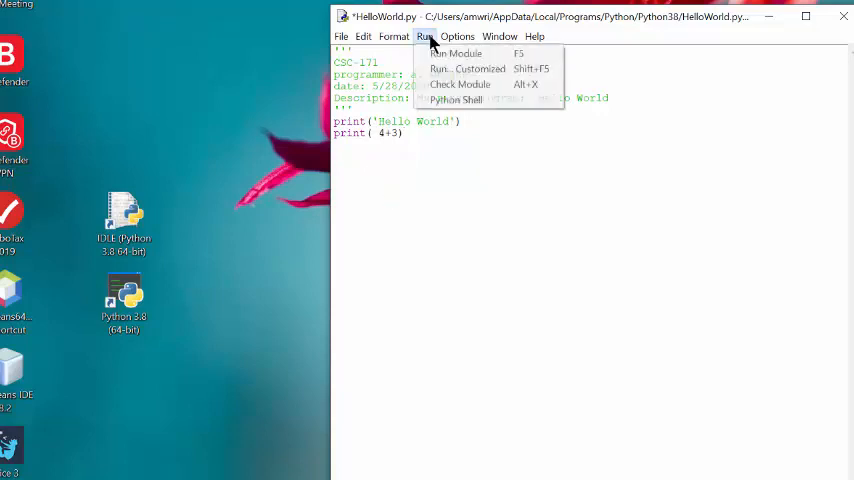
left_click(457, 53)
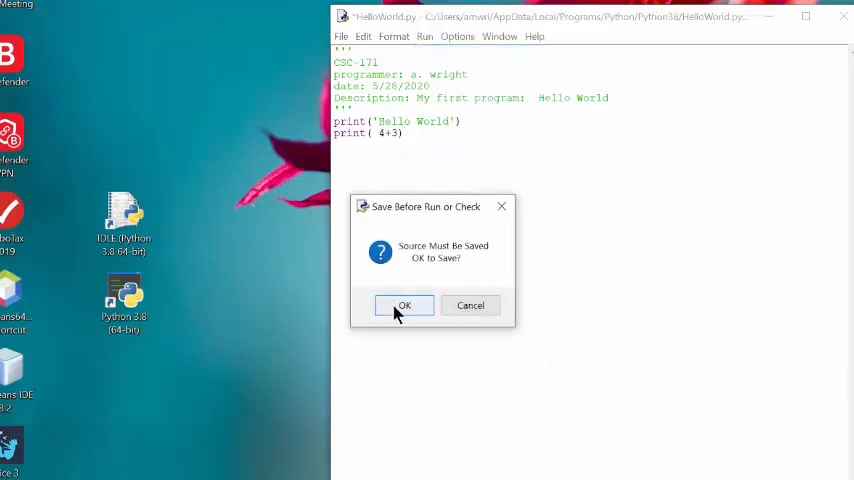
left_click(404, 305)
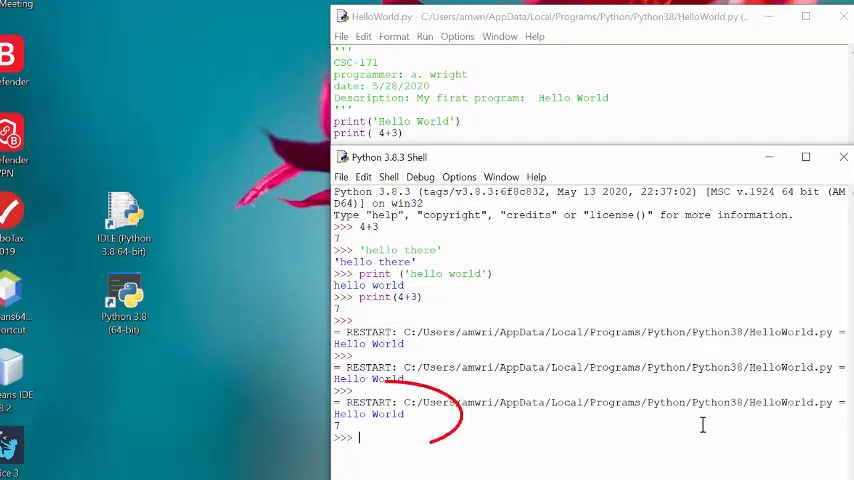